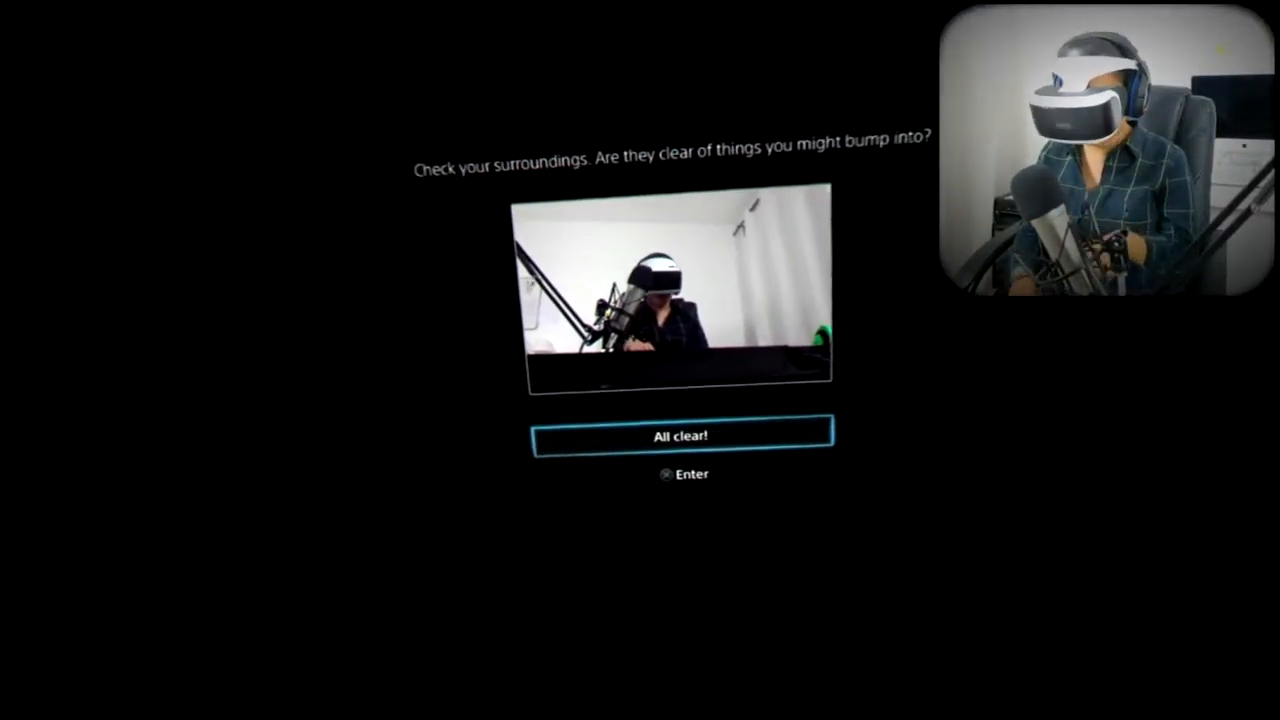
click(680, 435)
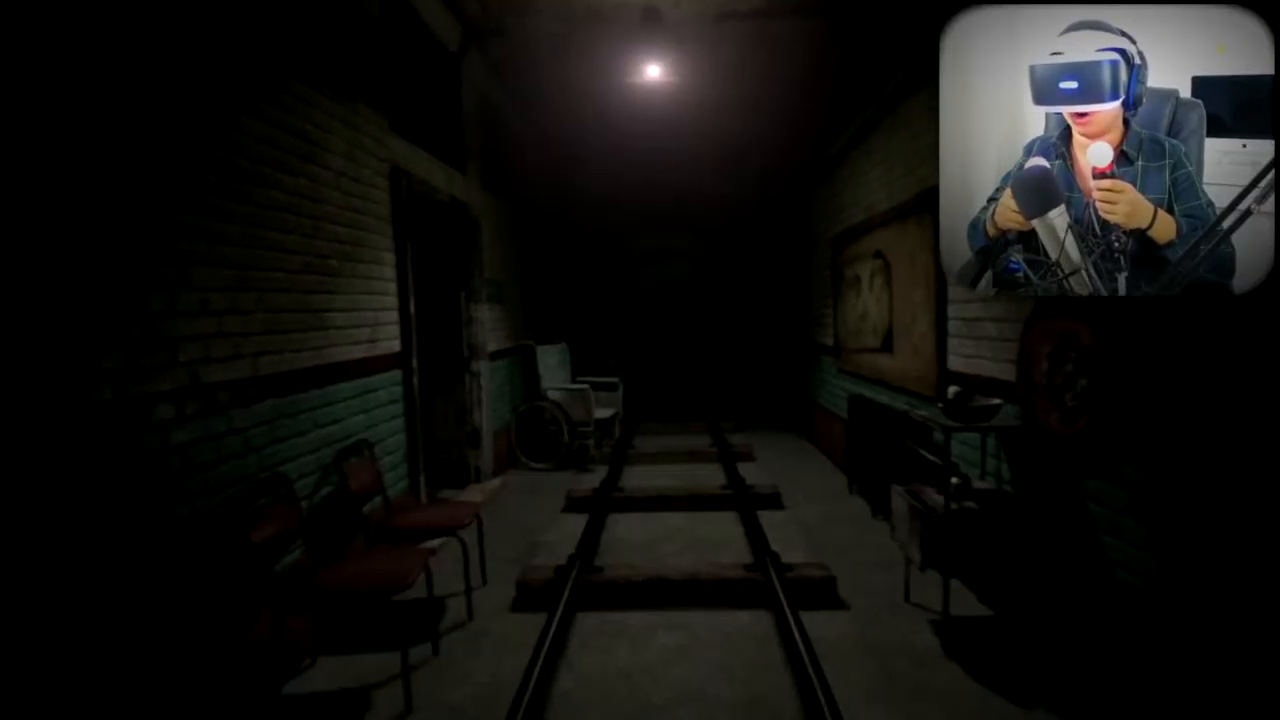